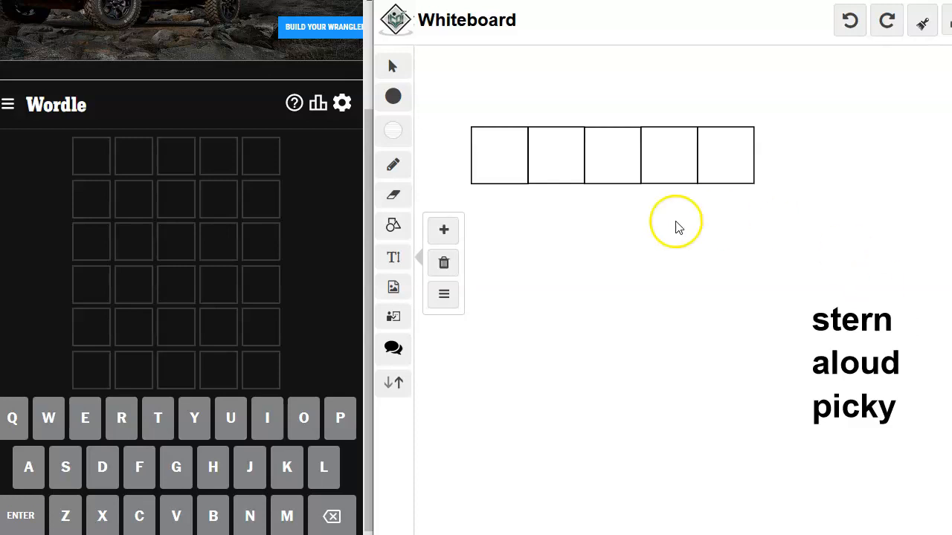
pyautogui.moveTo(265, 266)
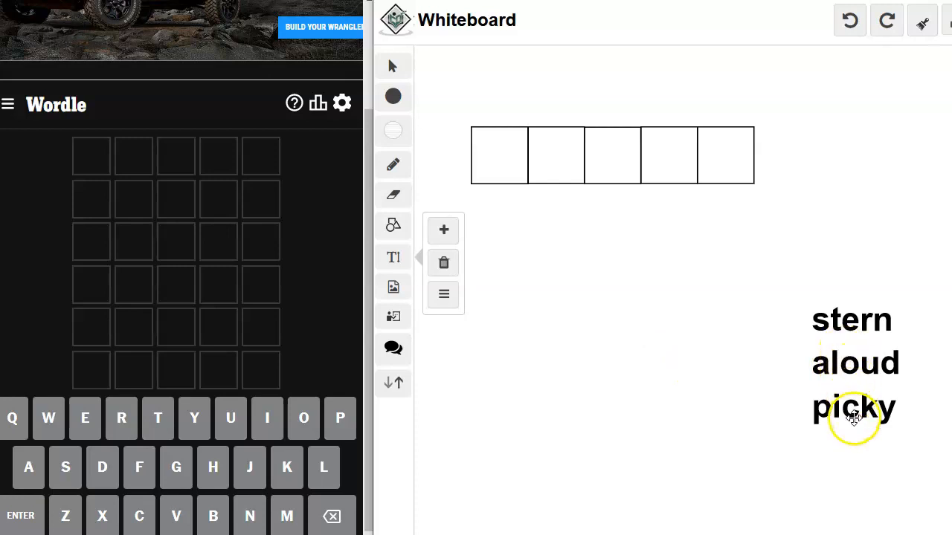
pyautogui.moveTo(865, 381)
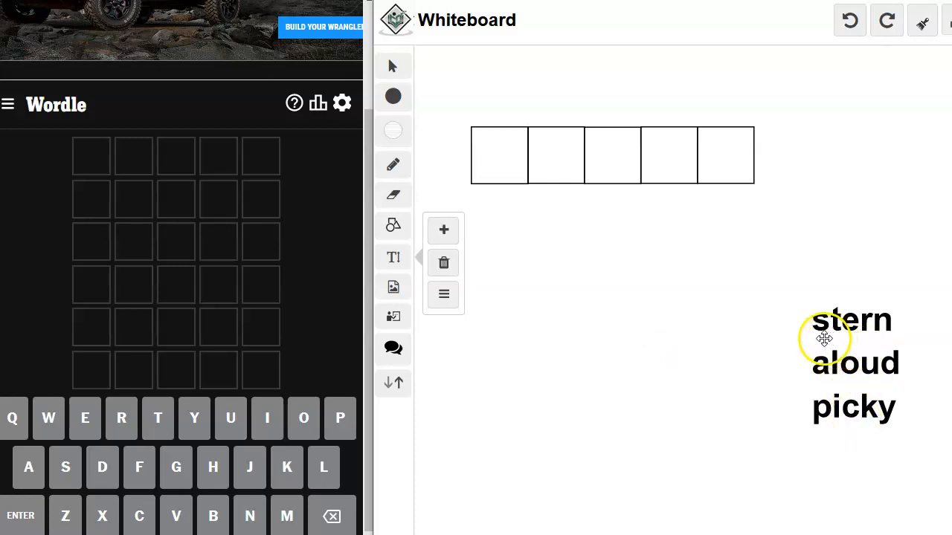
pyautogui.moveTo(842, 448)
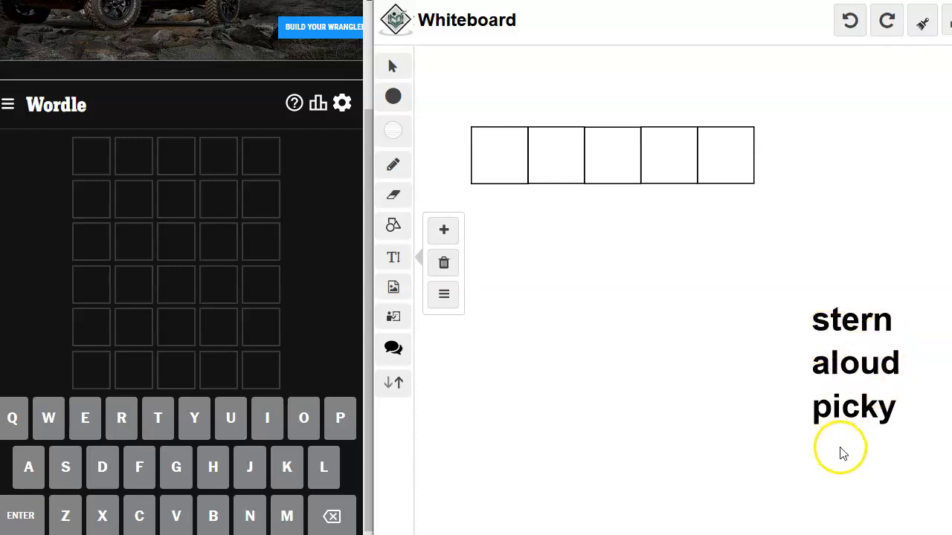
pyautogui.moveTo(857, 434)
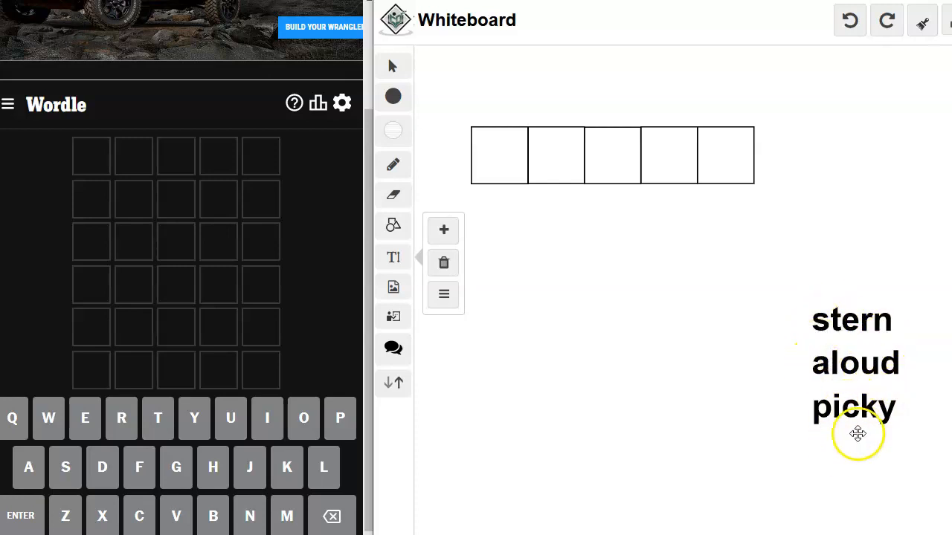
pyautogui.moveTo(842, 432)
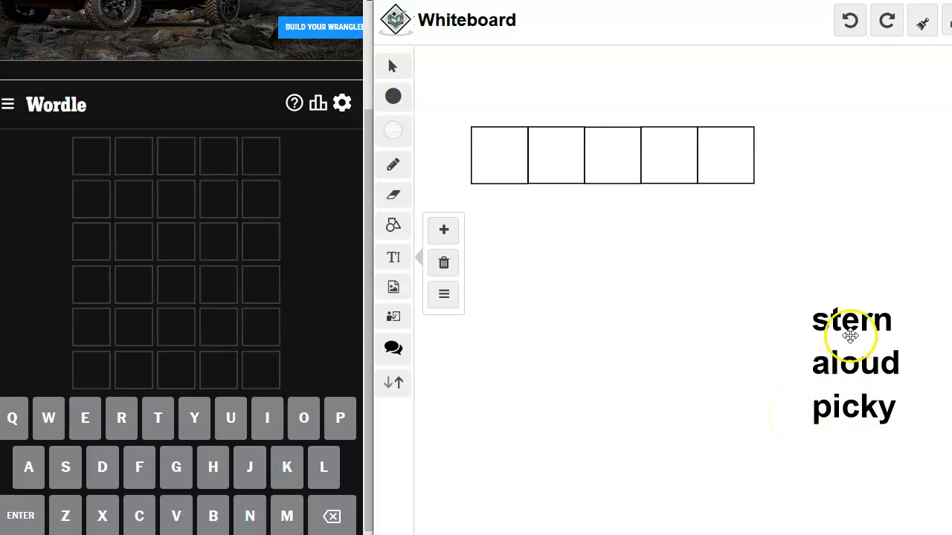
pyautogui.moveTo(824, 373)
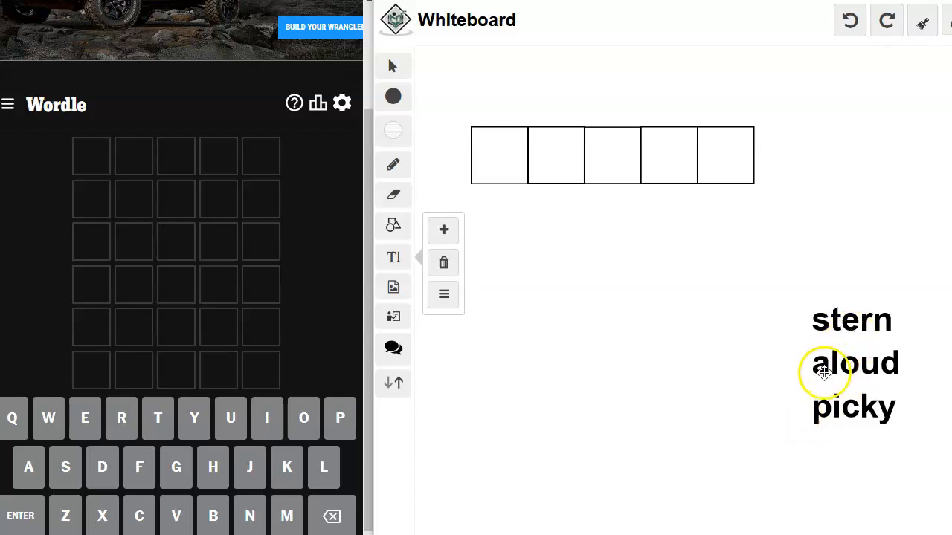
pyautogui.moveTo(886, 421)
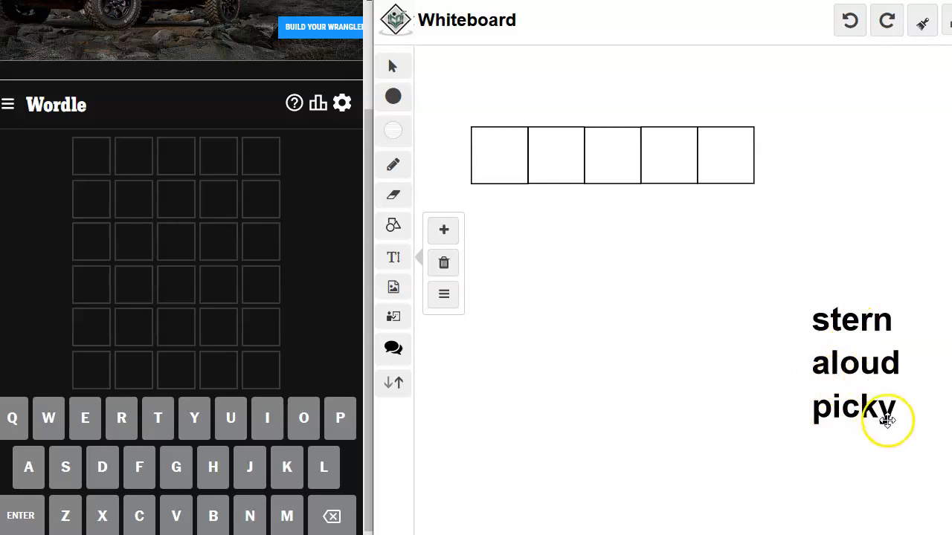
pyautogui.moveTo(824, 342)
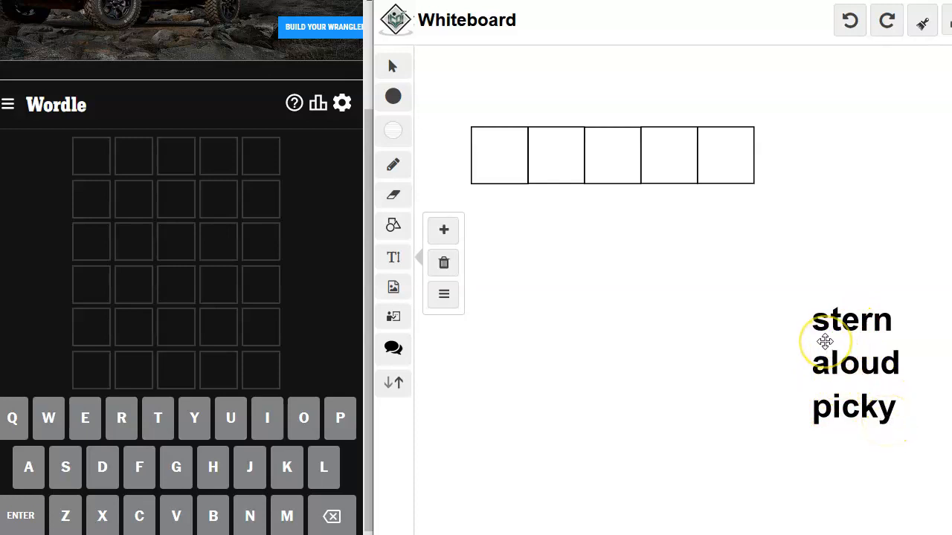
pyautogui.moveTo(879, 337)
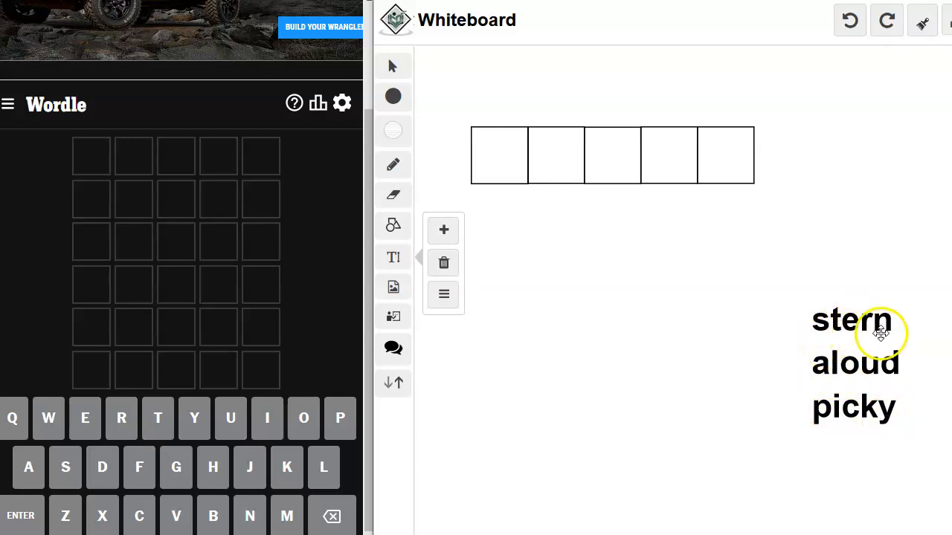
pyautogui.moveTo(884, 337)
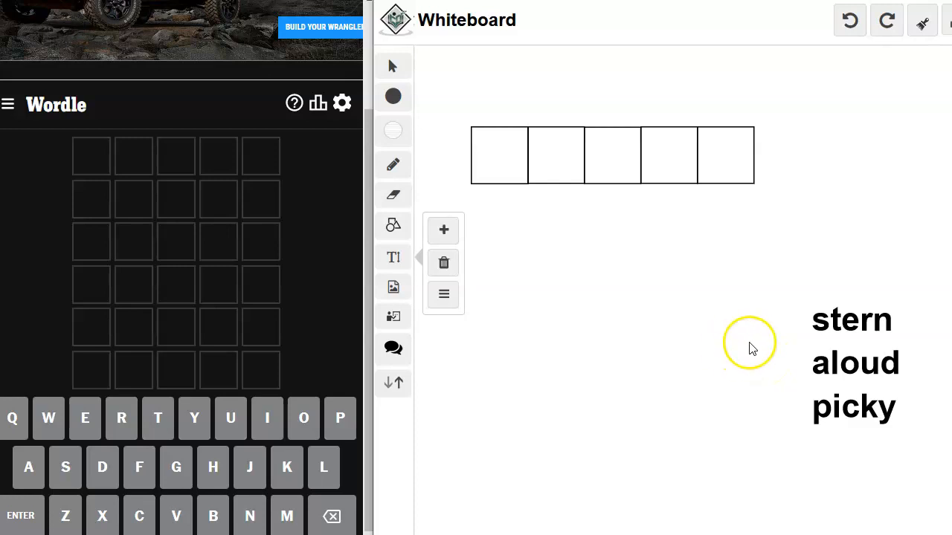
pyautogui.moveTo(97, 165)
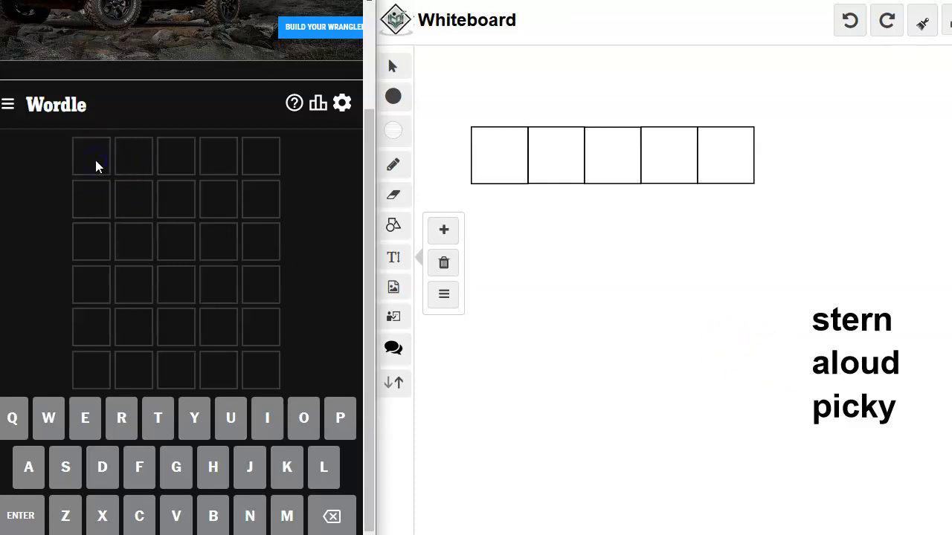
# Enter STERN and ALOUD as the first two Wordle guesses, then move on to UNDER.
pyautogui.write('stern')
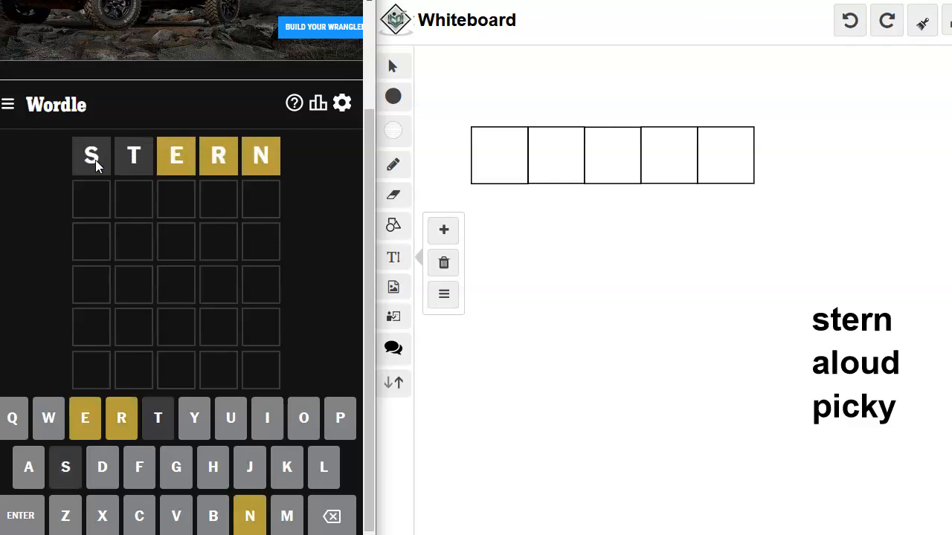
pyautogui.write('aloud')
pyautogui.write('UNDER')
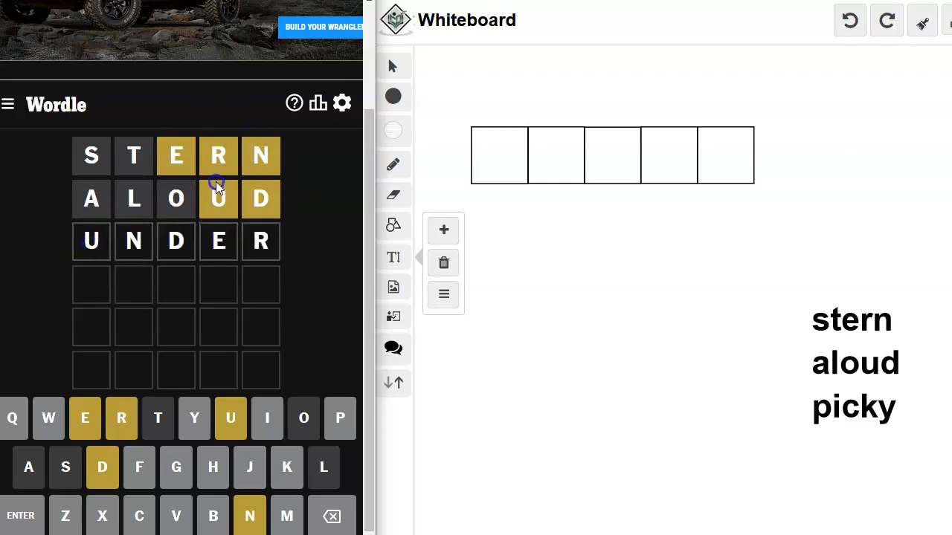
pyautogui.moveTo(200, 178)
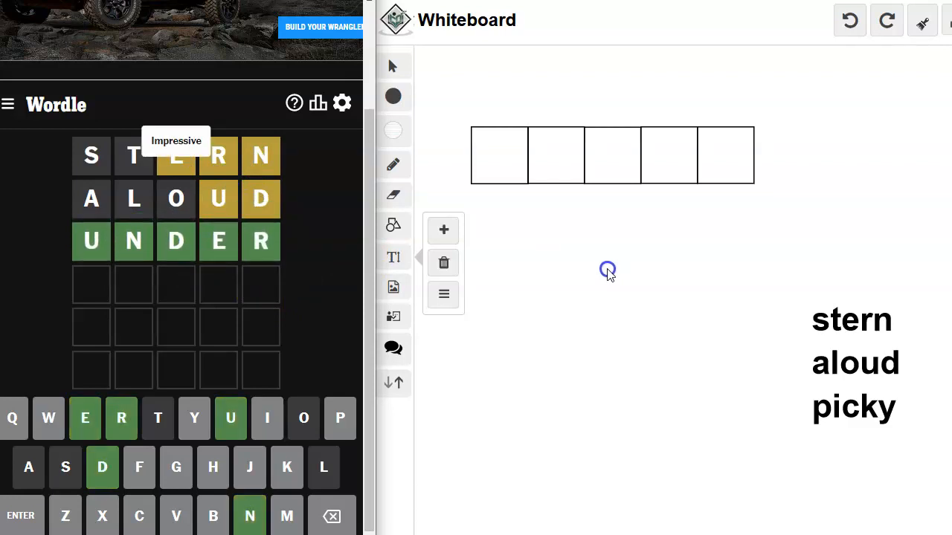
pyautogui.click(319, 103)
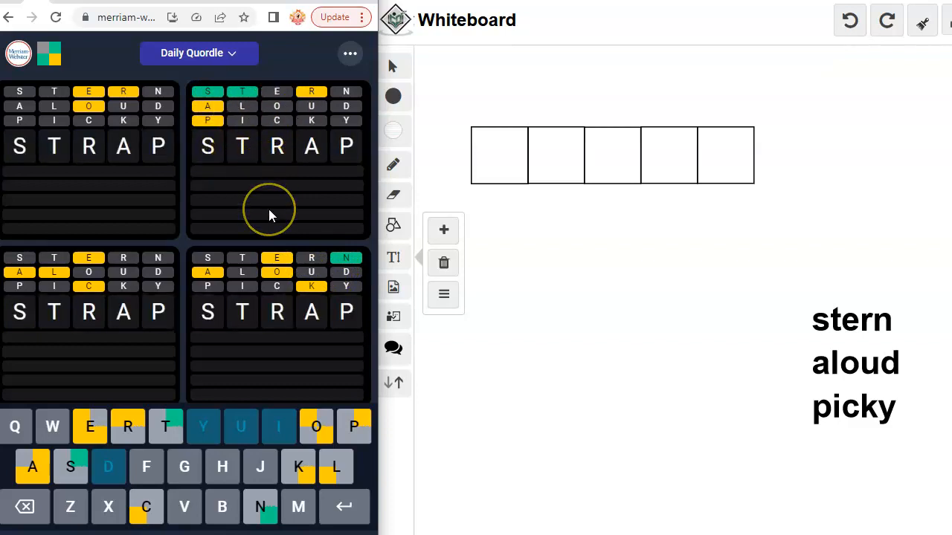
# Submit STRAP as the fourth Quordle guess, solving one board.
pyautogui.press('Enter')
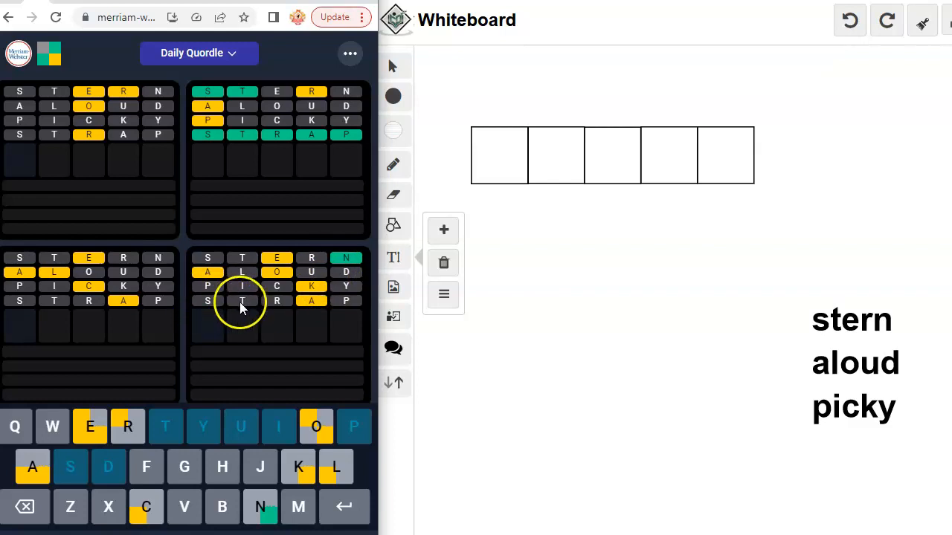
pyautogui.moveTo(345, 316)
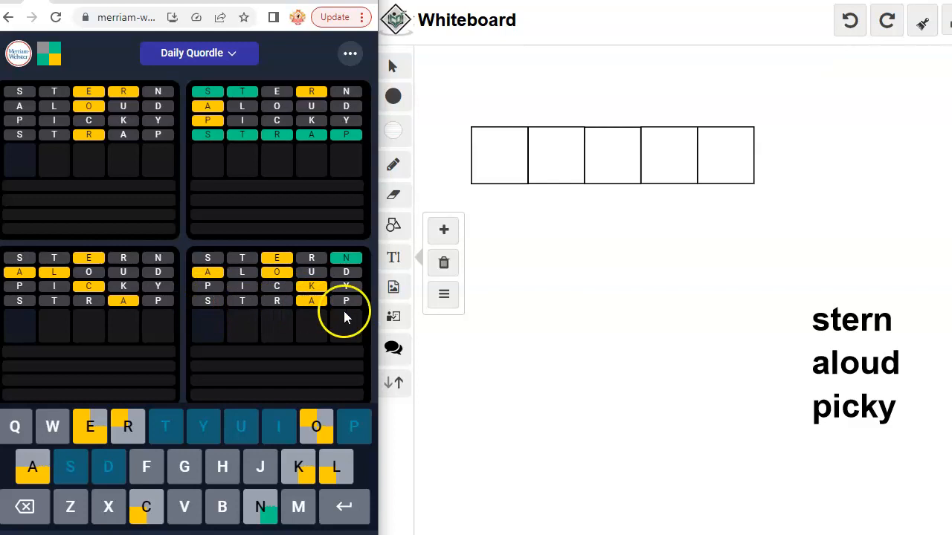
pyautogui.moveTo(209, 333)
pyautogui.write('OAKEN')
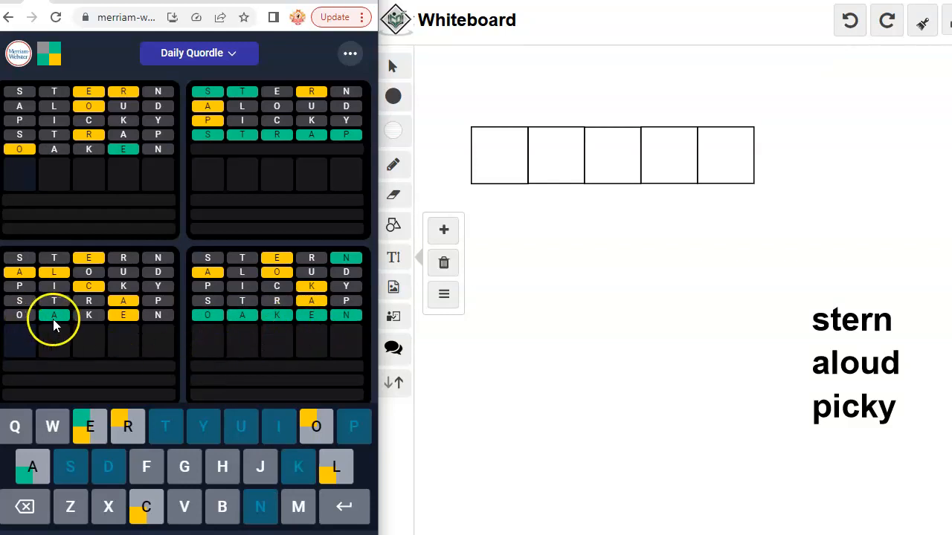
pyautogui.moveTo(419, 246)
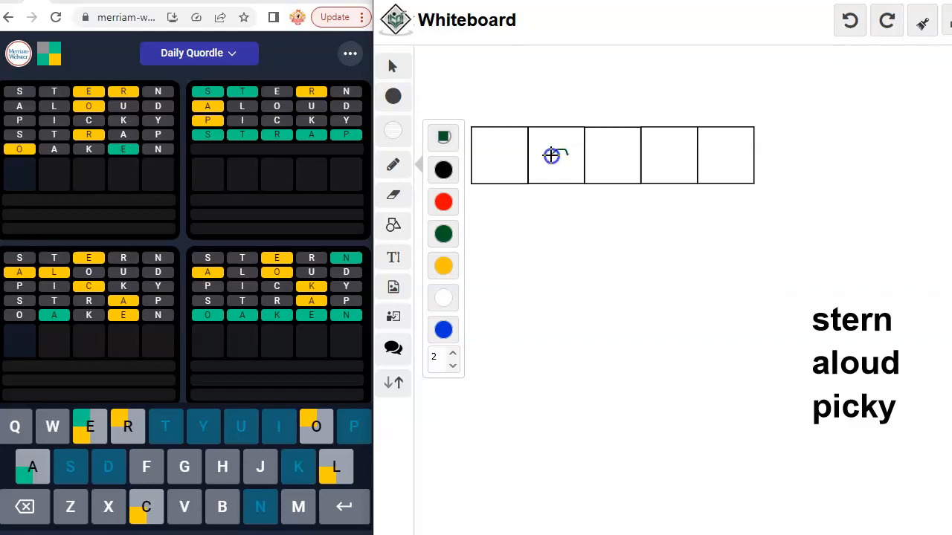
# Handwrite a in the second grid box and select blue ink for notes.
pyautogui.moveTo(554, 156); pyautogui.dragTo(572, 178)
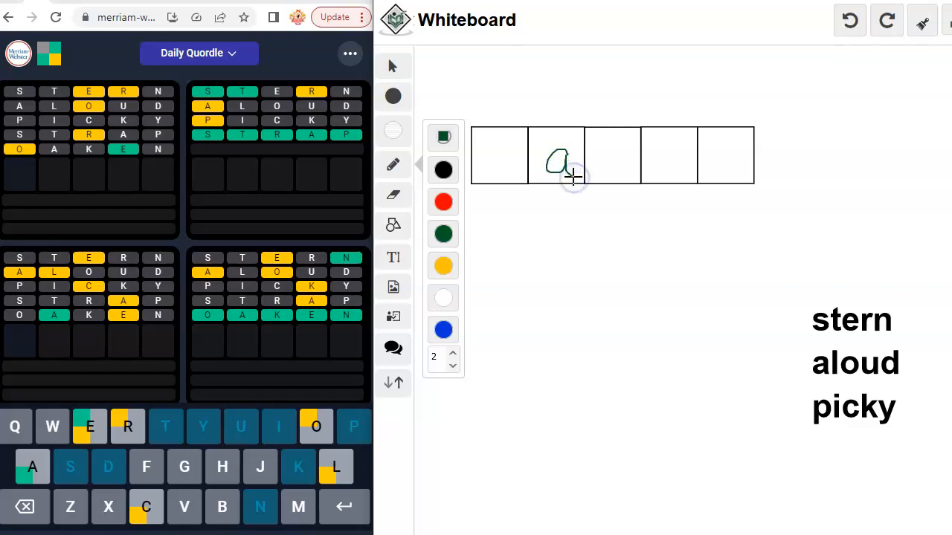
pyautogui.click(444, 330)
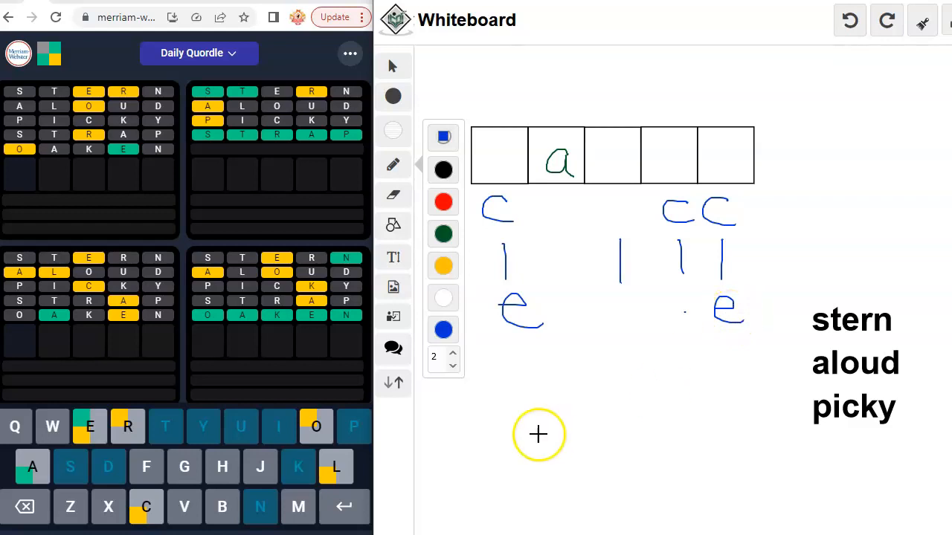
pyautogui.moveTo(466, 424)
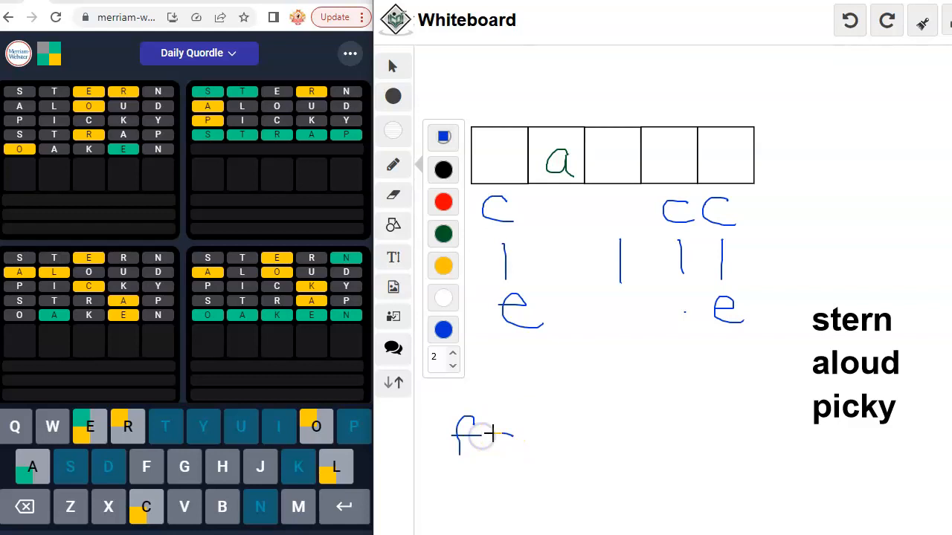
# Handwrite the leftover letters g, h and j in the unused-letters row.
pyautogui.moveTo(494, 432); pyautogui.dragTo(521, 461)
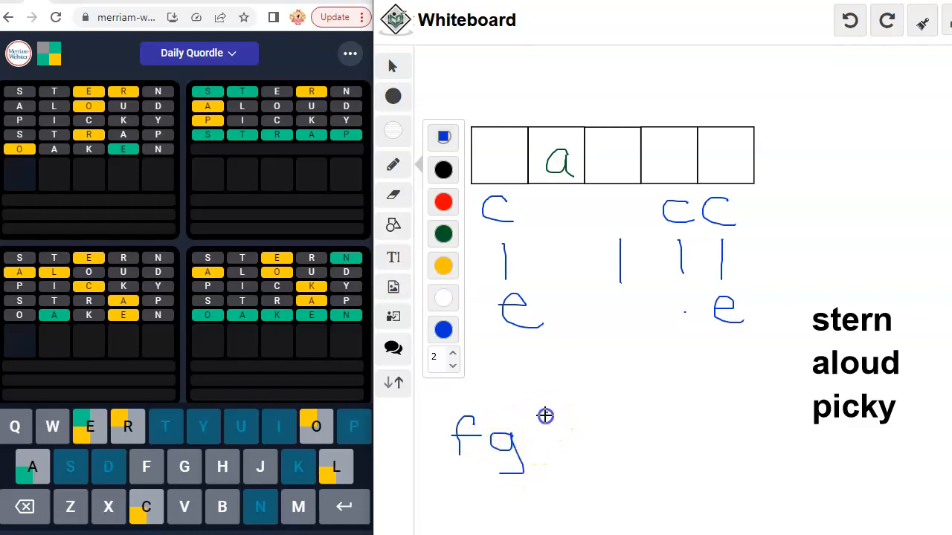
pyautogui.moveTo(558, 416); pyautogui.dragTo(577, 476)
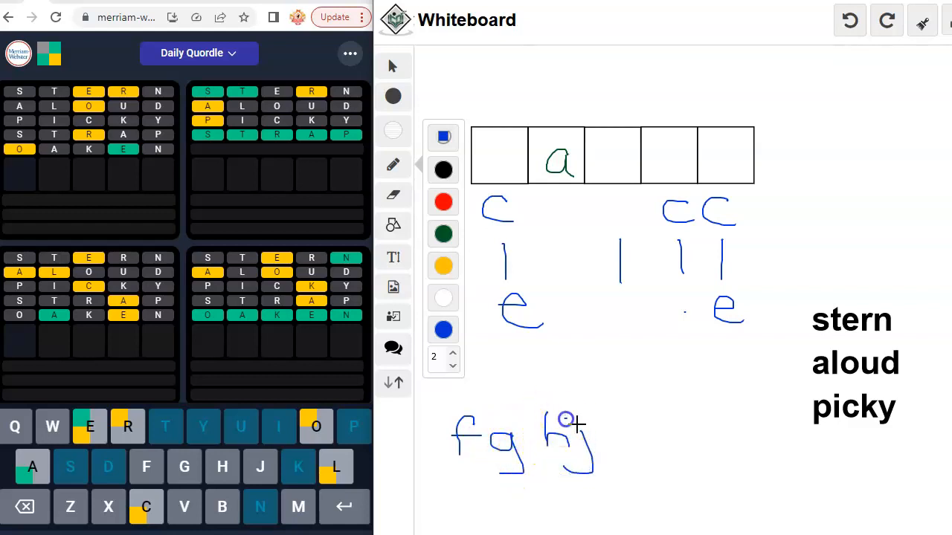
pyautogui.moveTo(587, 439); pyautogui.dragTo(654, 454)
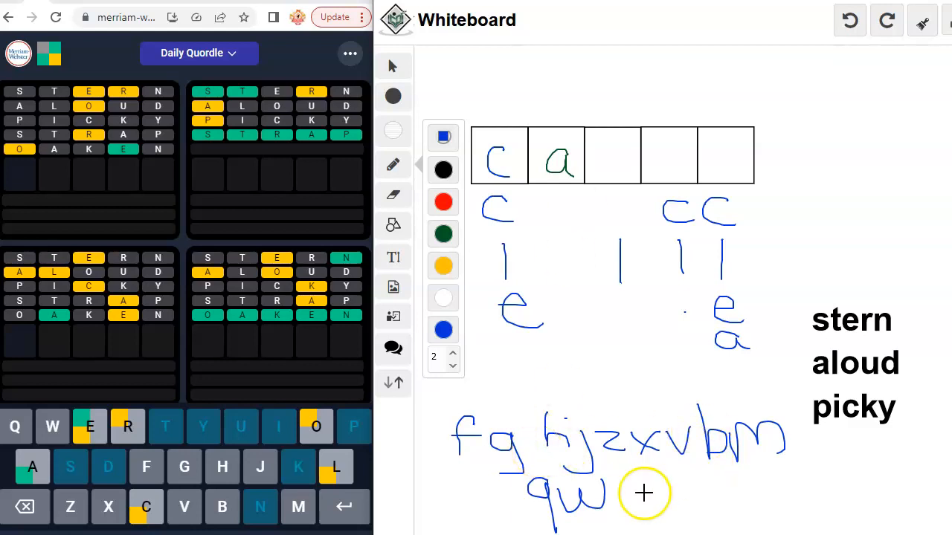
pyautogui.moveTo(557, 497)
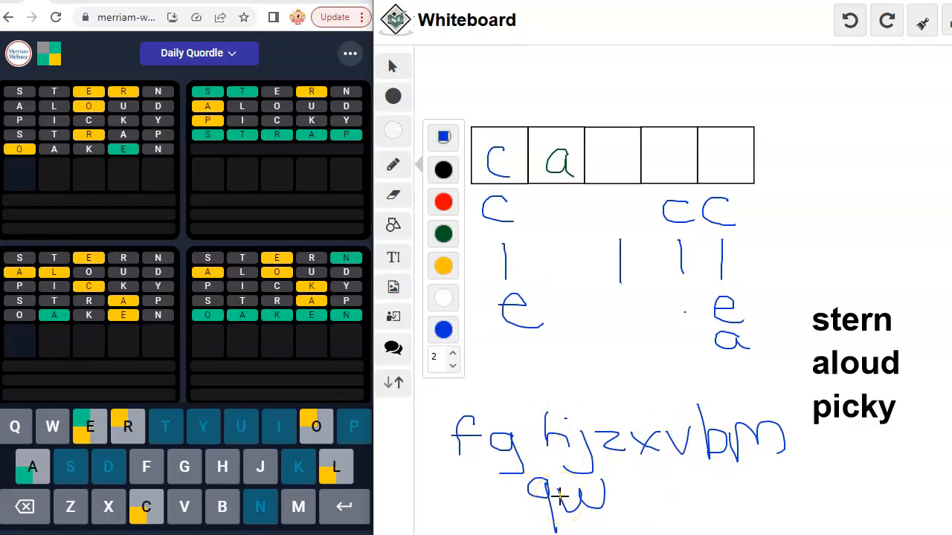
pyautogui.moveTo(708, 452)
pyautogui.write('CABLE')
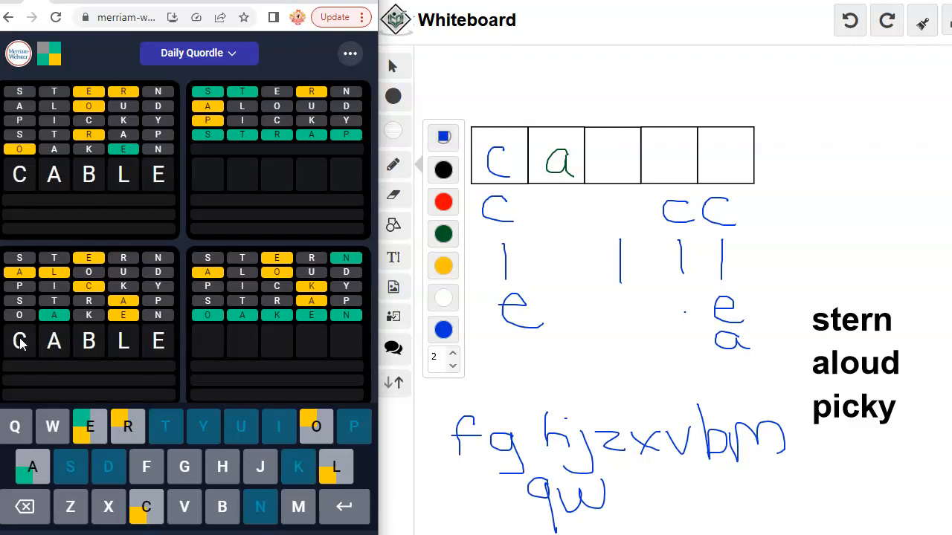
# Return to the whiteboard and undo the most recent handwritten notes from the previous round.
pyautogui.press('F12')
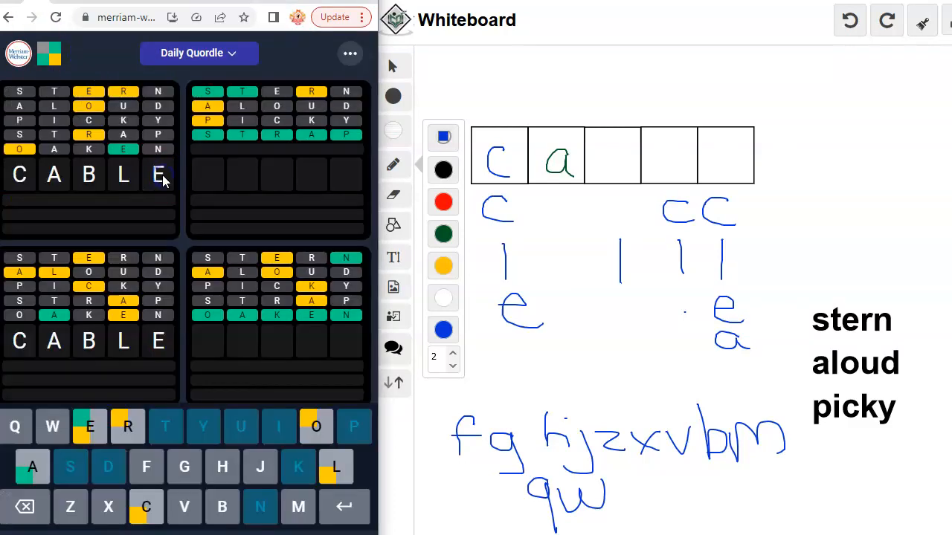
pyautogui.click(28, 507)
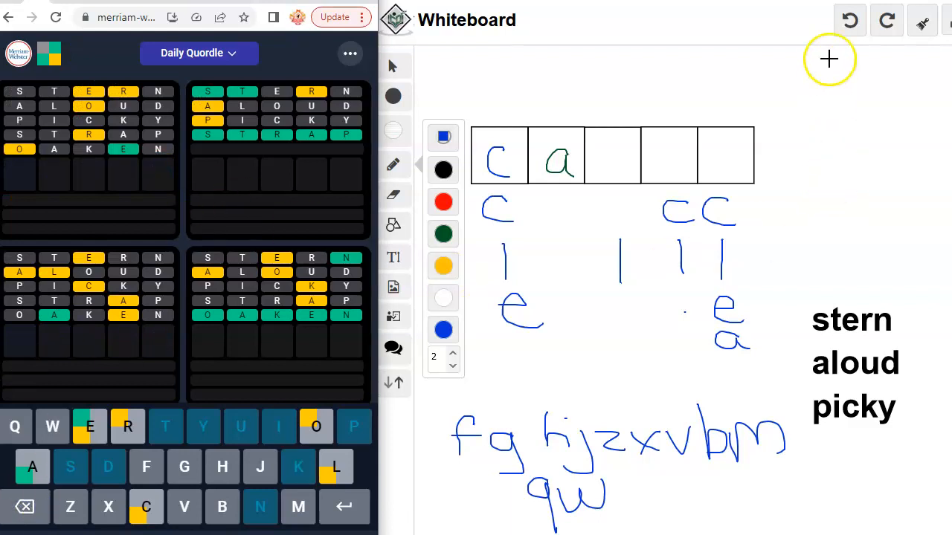
pyautogui.click(849, 20)
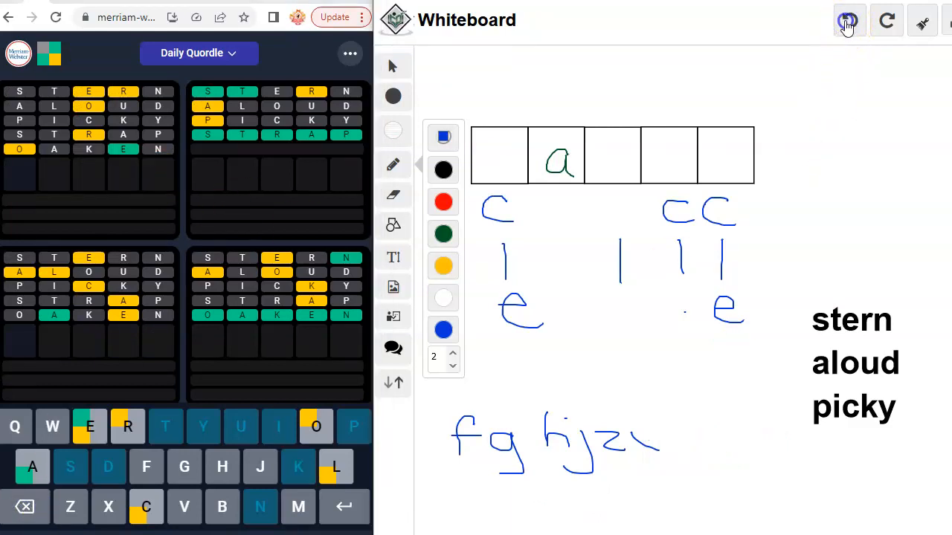
pyautogui.click(847, 20)
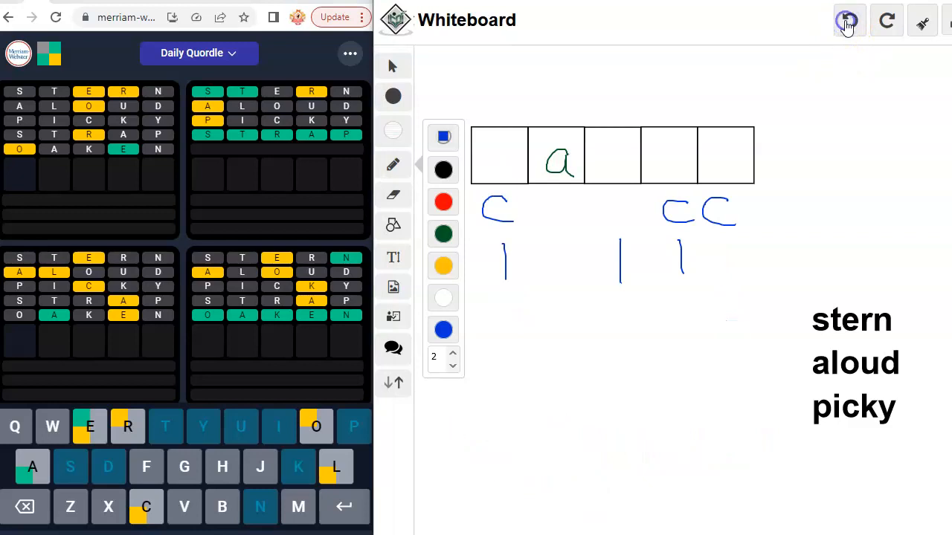
# Wipe the board, write e in the fourth box, and note o under the second box in blue ink.
pyautogui.click(845, 21)
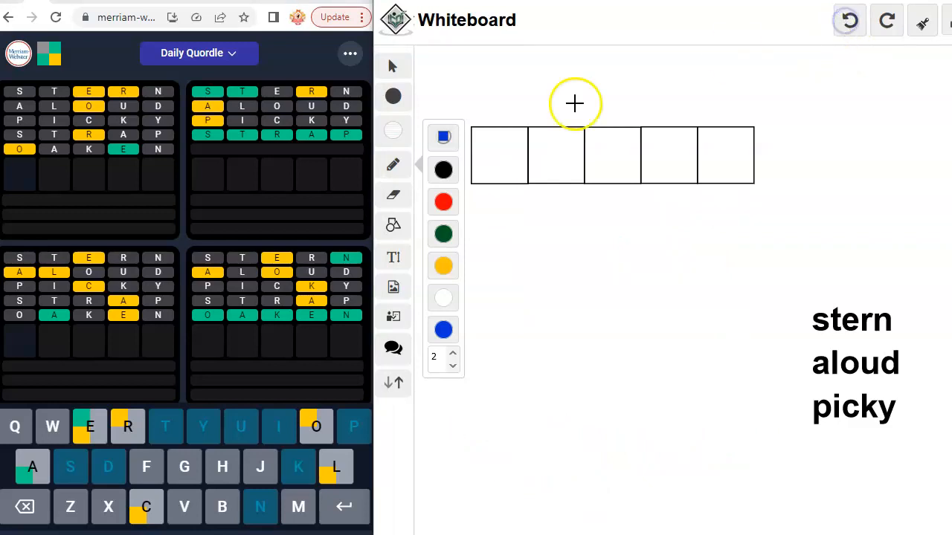
pyautogui.moveTo(658, 165)
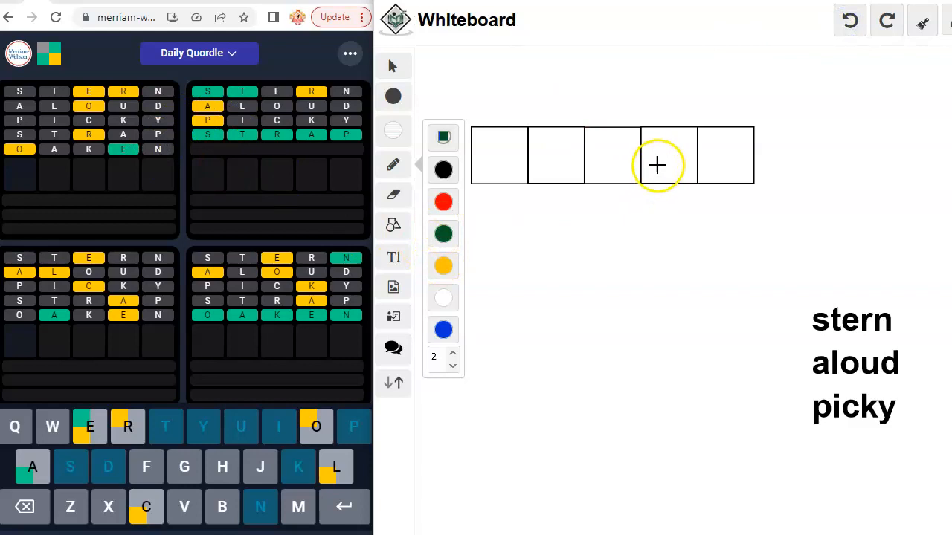
pyautogui.moveTo(677, 149); pyautogui.dragTo(684, 171)
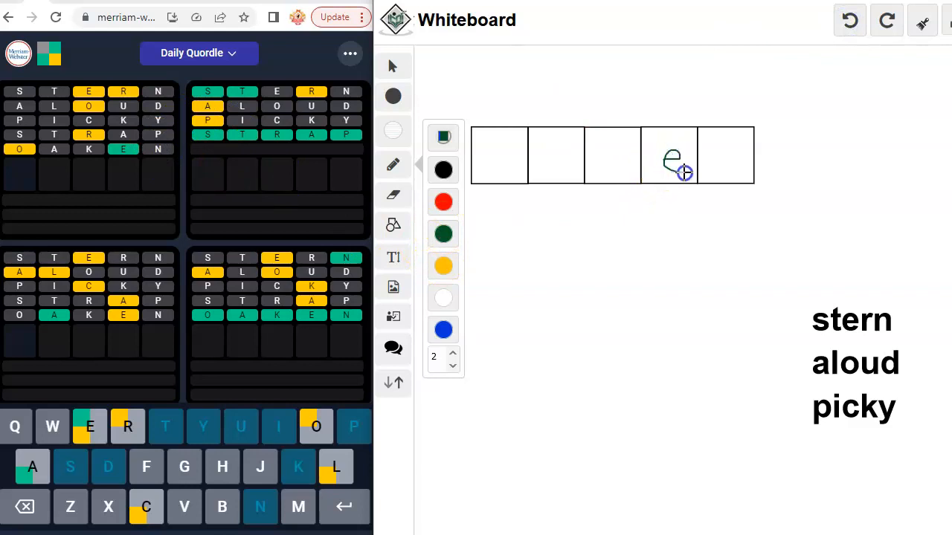
pyautogui.click(444, 234)
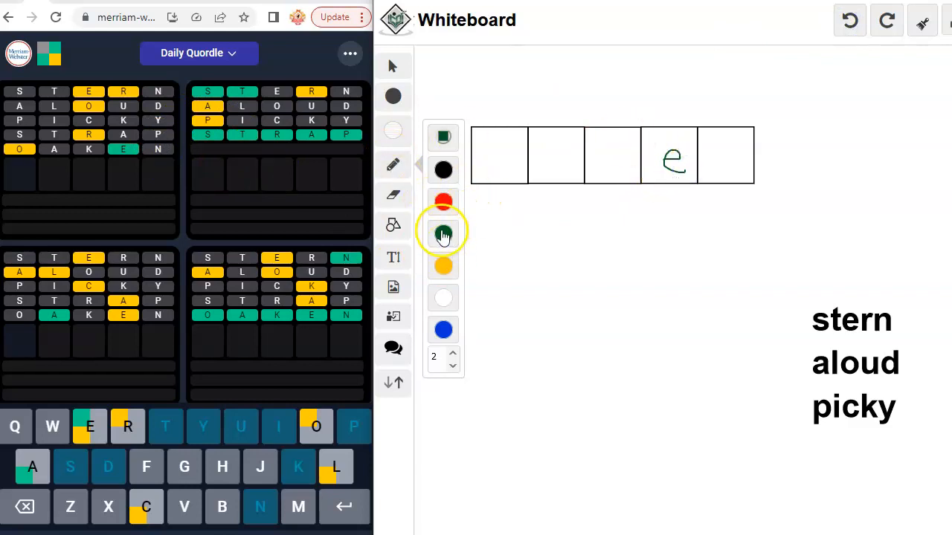
pyautogui.click(443, 330)
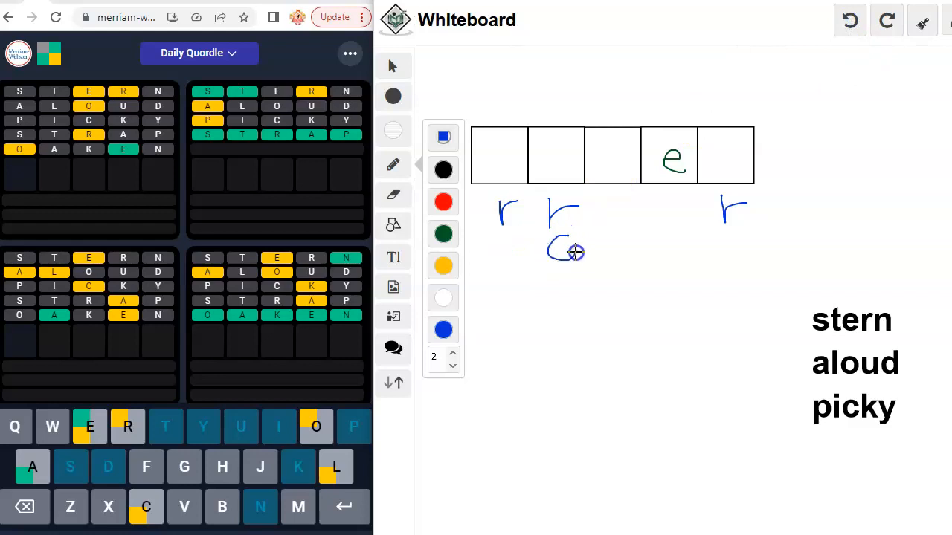
pyautogui.moveTo(717, 250); pyautogui.dragTo(740, 256)
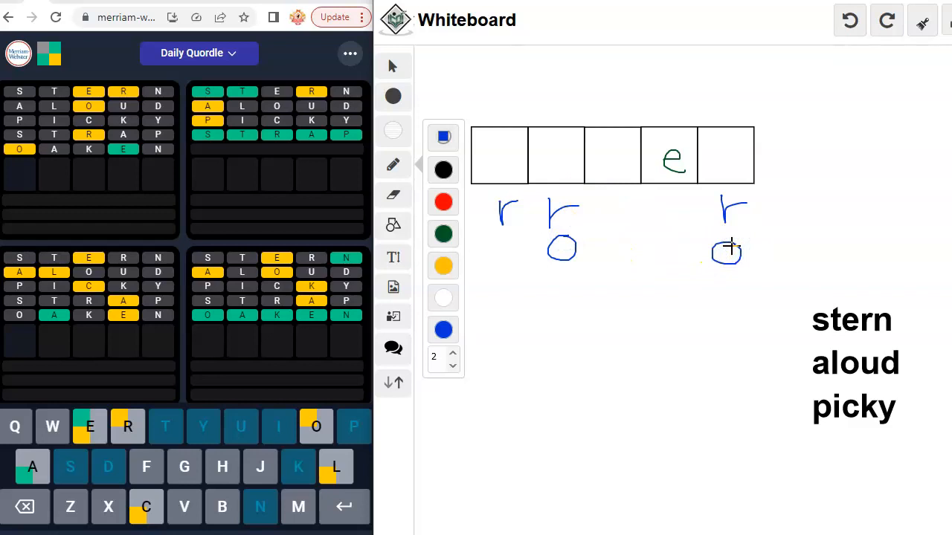
pyautogui.moveTo(607, 345)
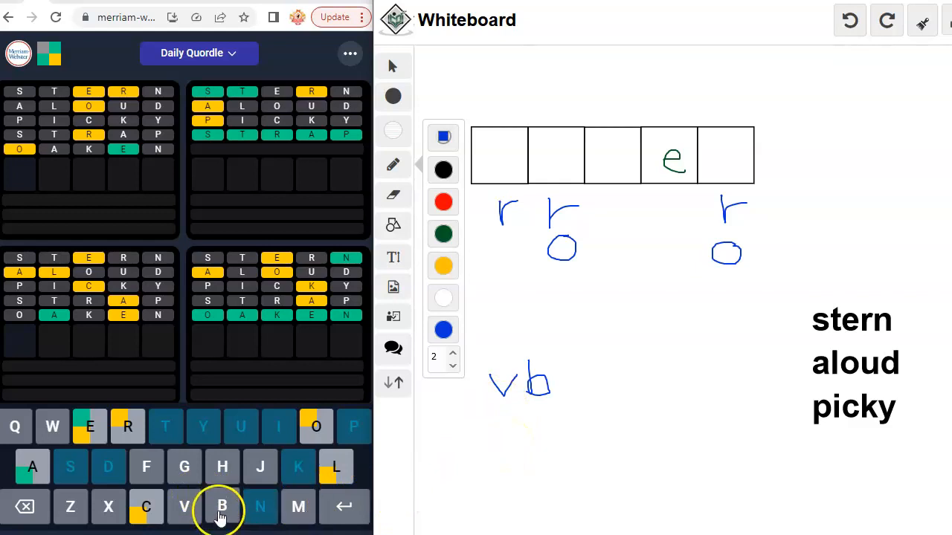
pyautogui.moveTo(185, 467)
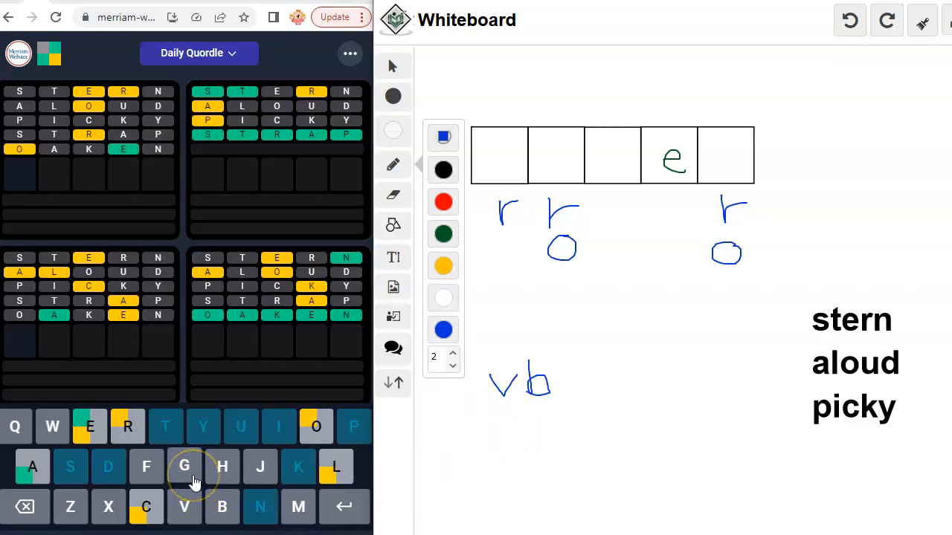
pyautogui.moveTo(103, 449)
pyautogui.write('CABLE')
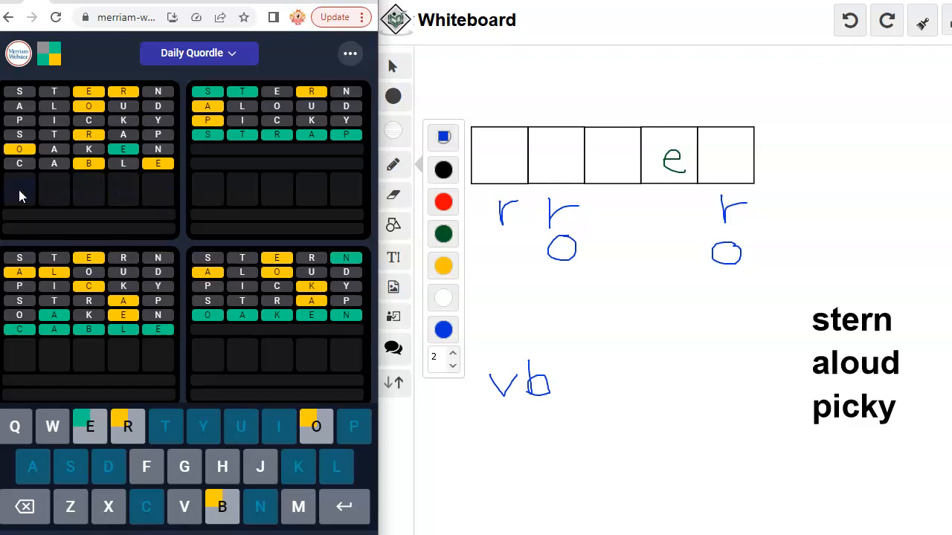
# Handwrite the l and hm letter notes below the grid.
pyautogui.moveTo(632, 380); pyautogui.dragTo(637, 429)
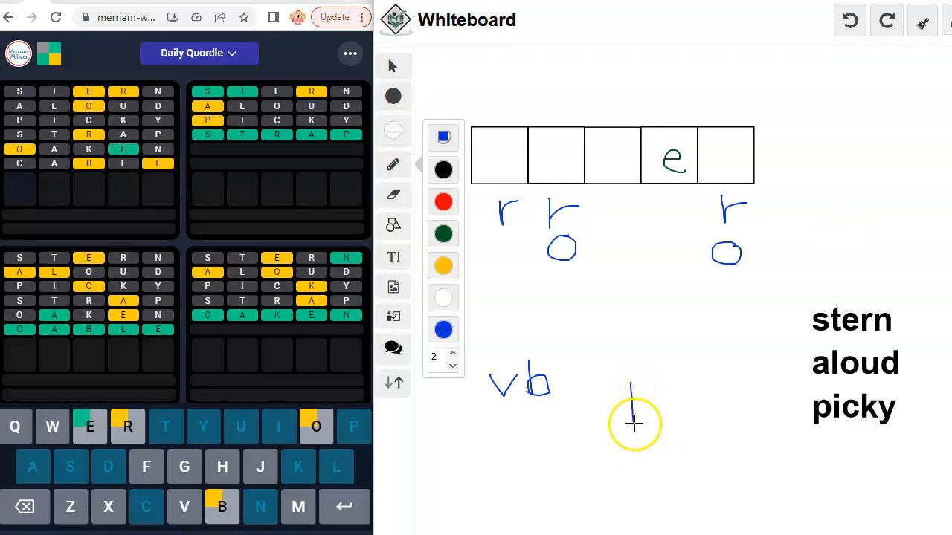
pyautogui.moveTo(632, 416); pyautogui.dragTo(722, 416)
pyautogui.write('RHEUM')
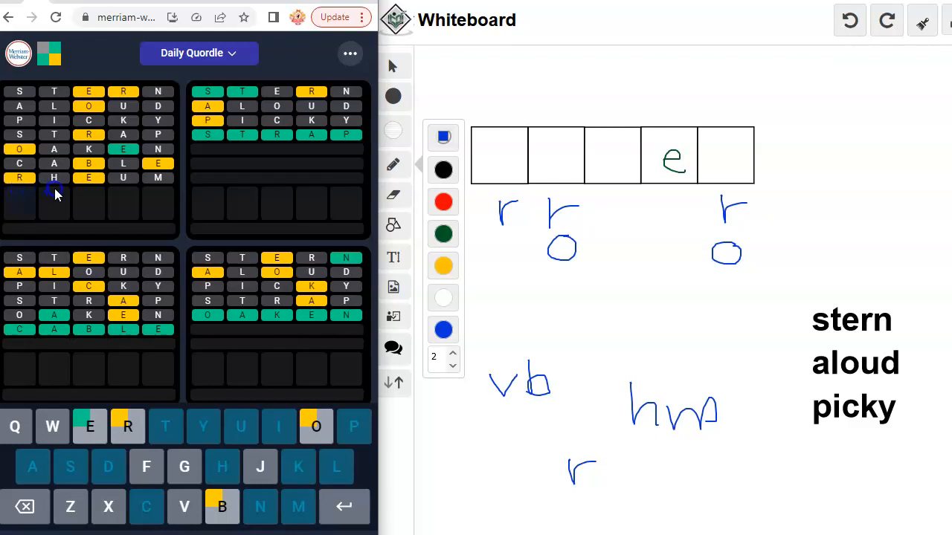
pyautogui.moveTo(152, 204)
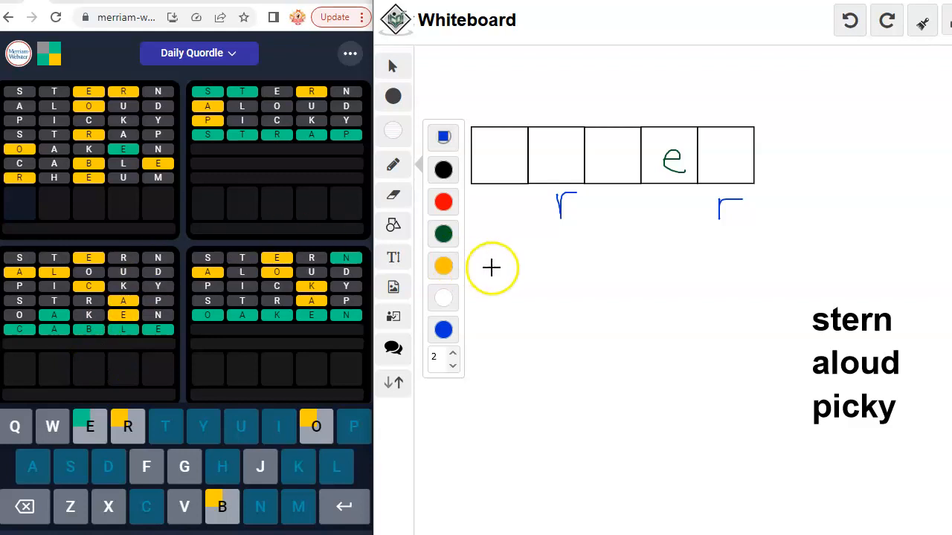
pyautogui.moveTo(516, 250)
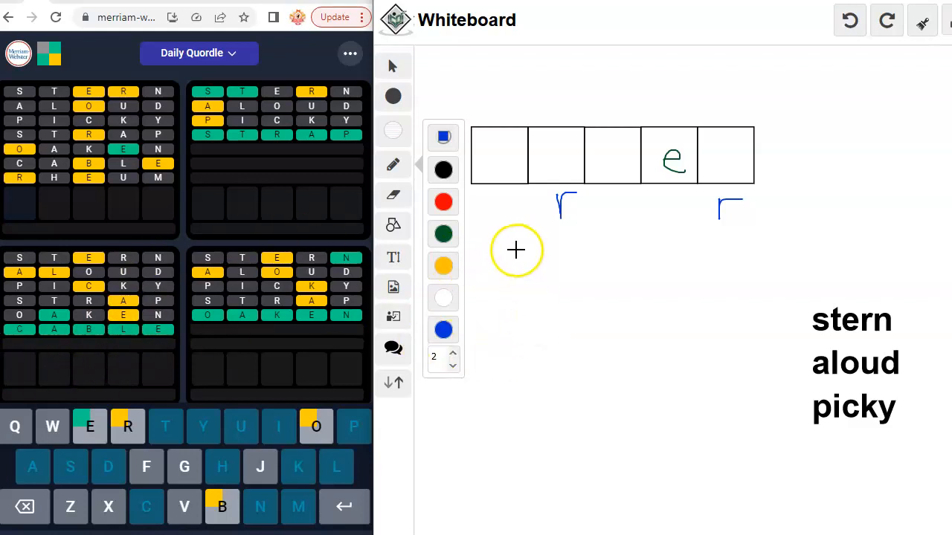
pyautogui.moveTo(503, 246)
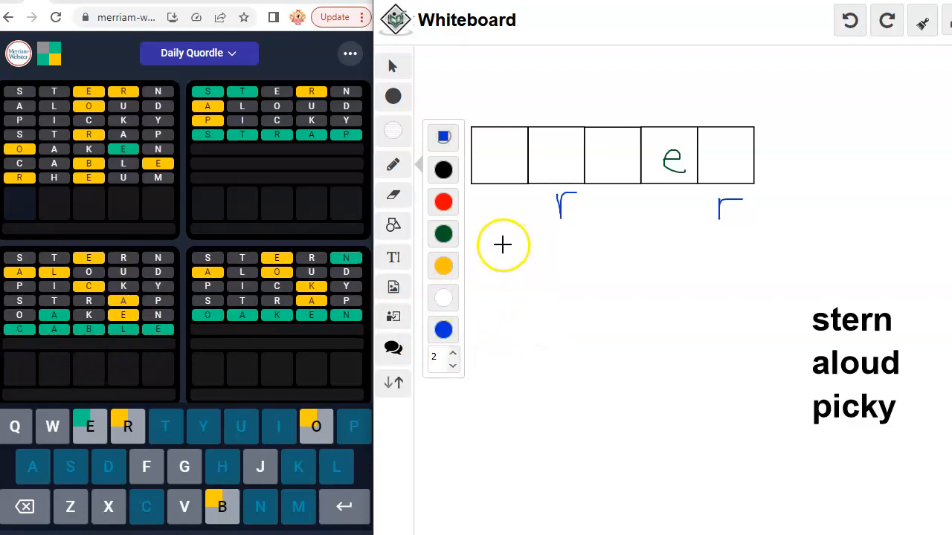
# Write b notes below the grid boxes and add an o under the fifth box.
pyautogui.moveTo(508, 245); pyautogui.dragTo(528, 286)
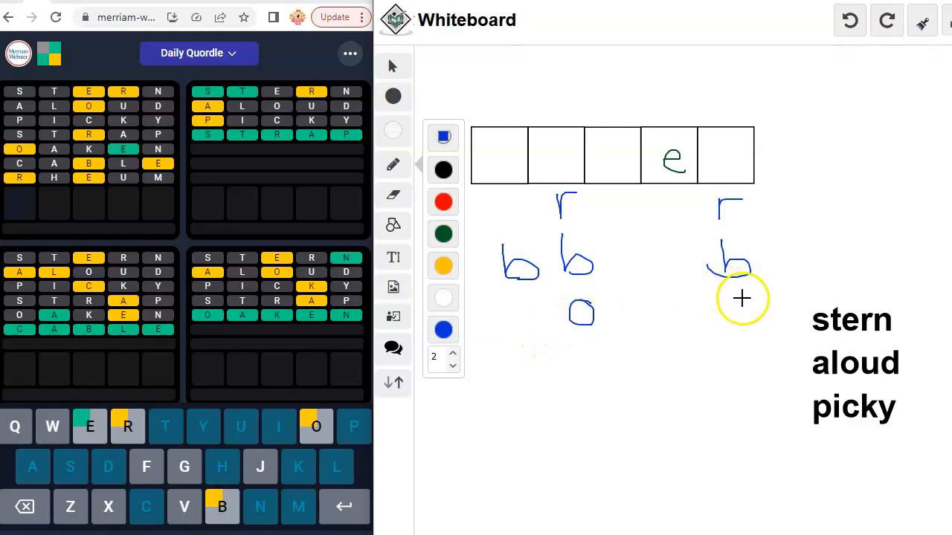
pyautogui.moveTo(726, 300); pyautogui.dragTo(743, 319)
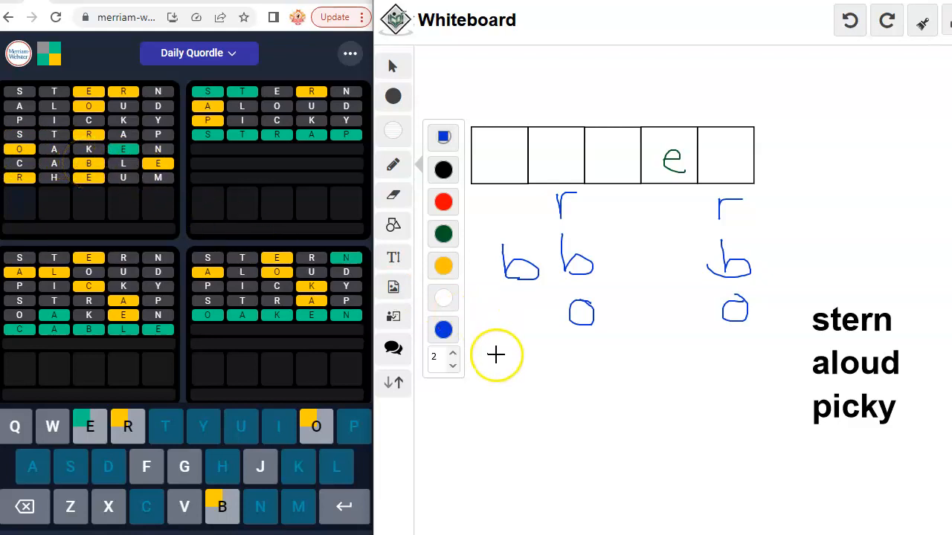
pyautogui.moveTo(521, 425)
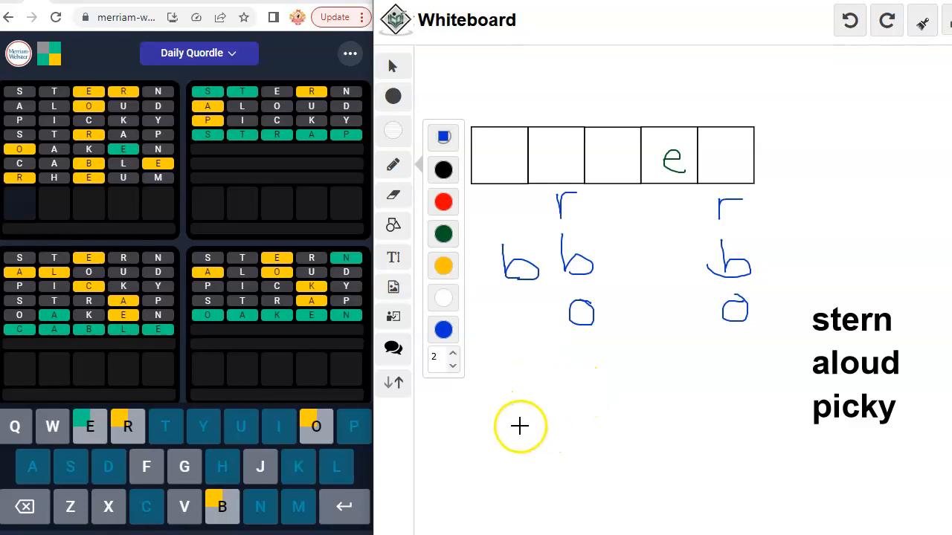
pyautogui.moveTo(496, 431)
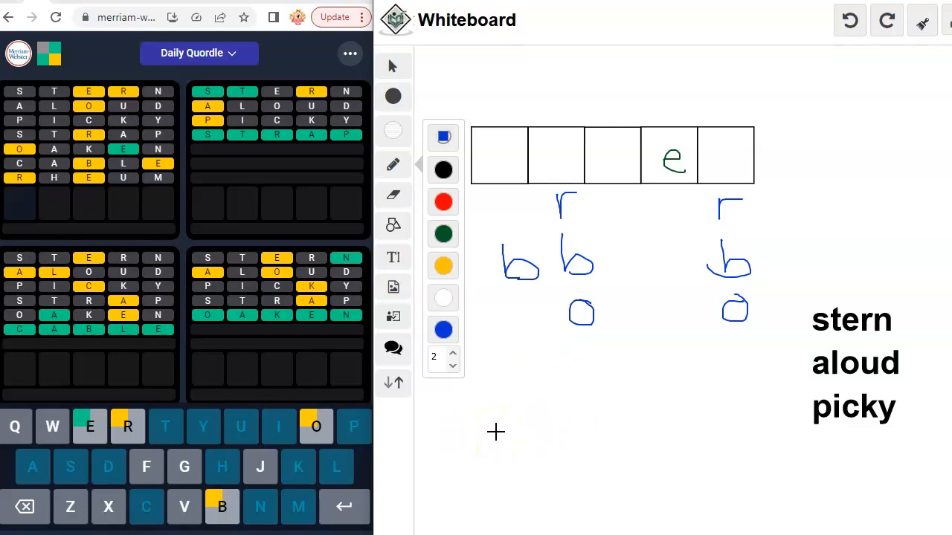
pyautogui.moveTo(146, 506)
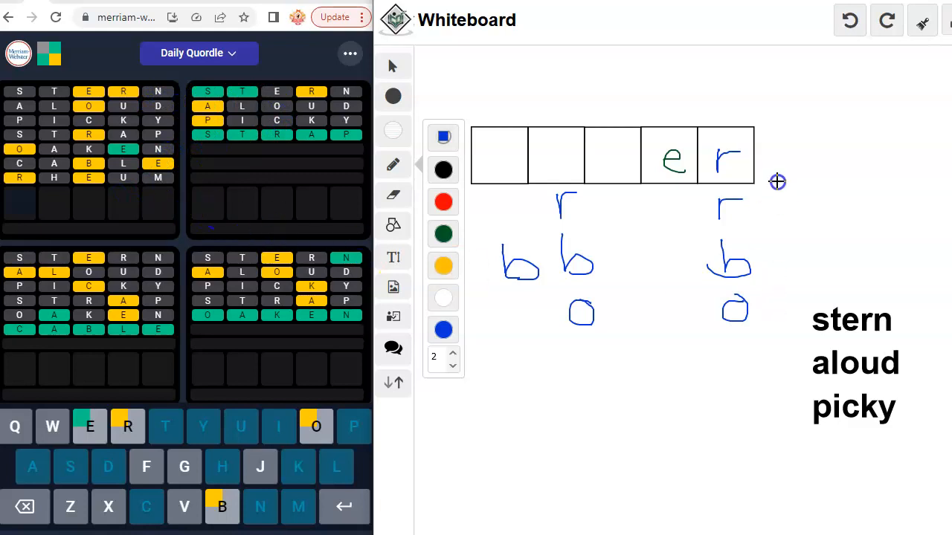
pyautogui.moveTo(672, 244)
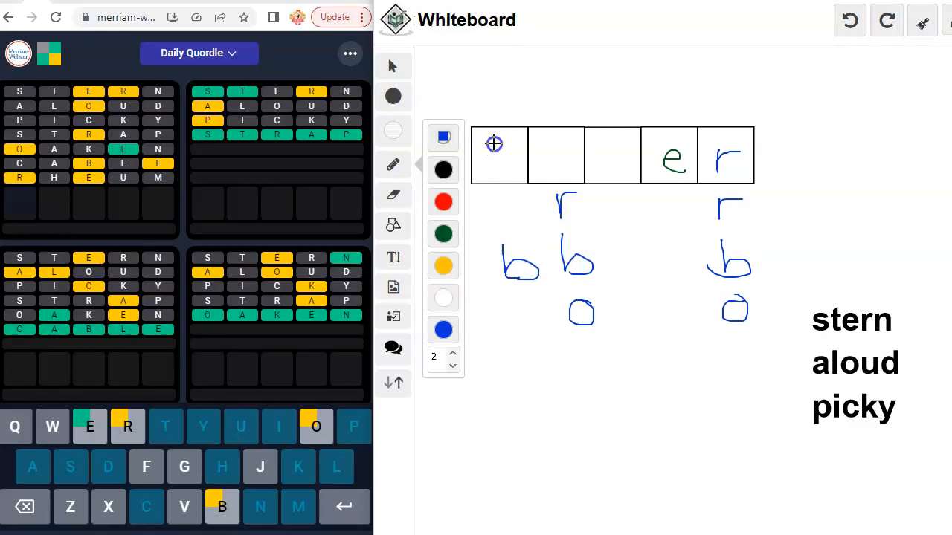
# Write b and o in the first two boxes and scribble x and w near the bottom.
pyautogui.moveTo(498, 141); pyautogui.dragTo(506, 175)
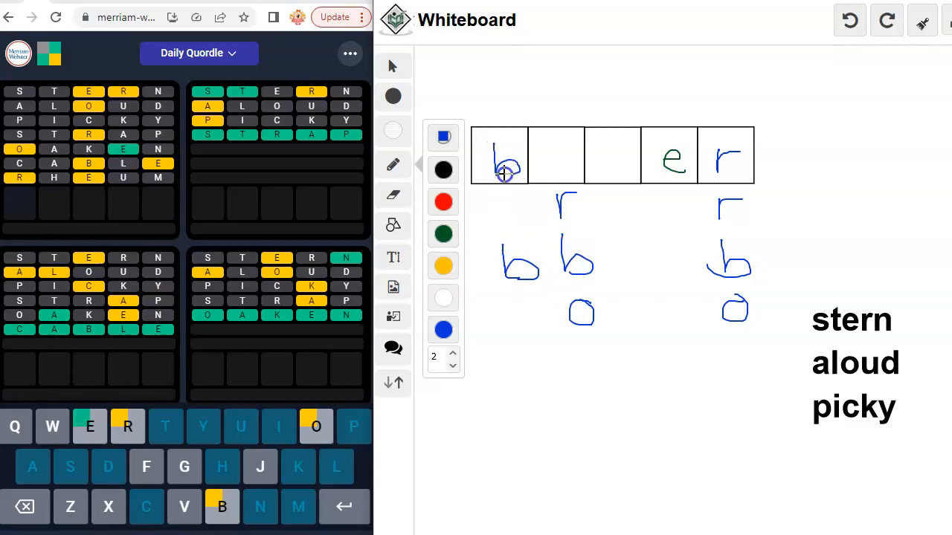
pyautogui.moveTo(554, 148); pyautogui.dragTo(553, 175)
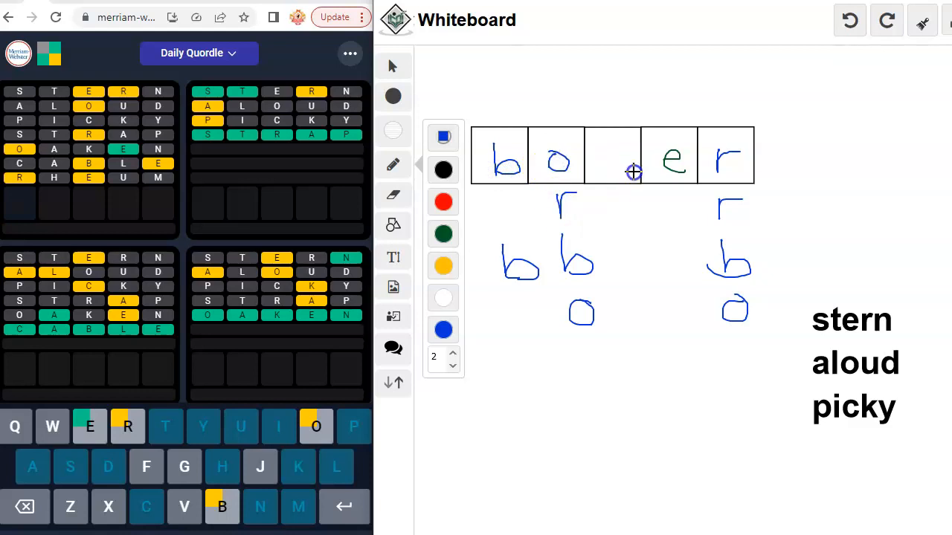
pyautogui.moveTo(607, 160)
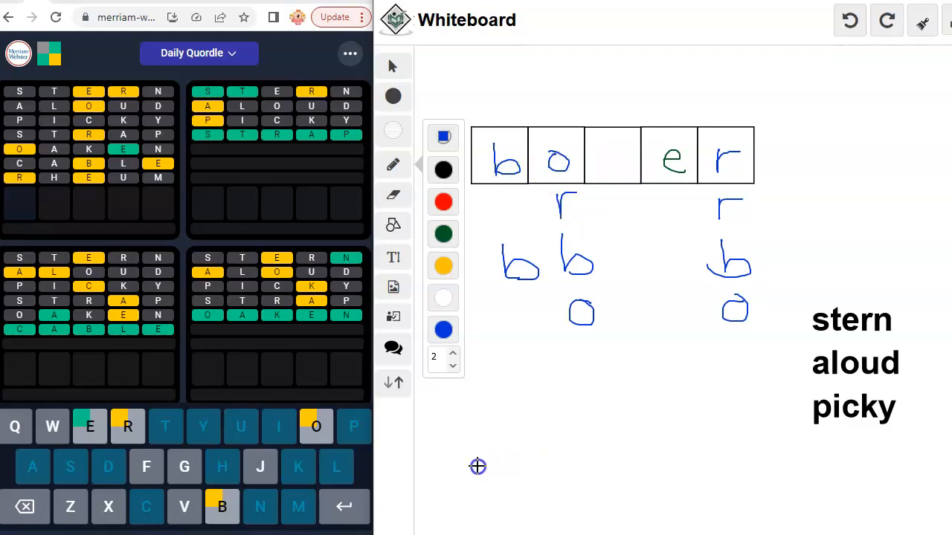
pyautogui.moveTo(476, 479); pyautogui.dragTo(494, 464)
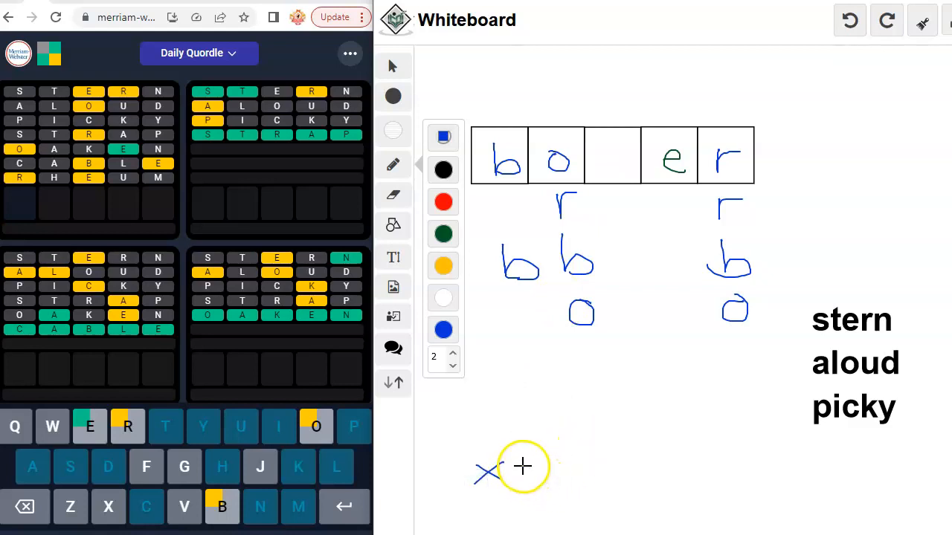
pyautogui.moveTo(524, 462); pyautogui.dragTo(563, 483)
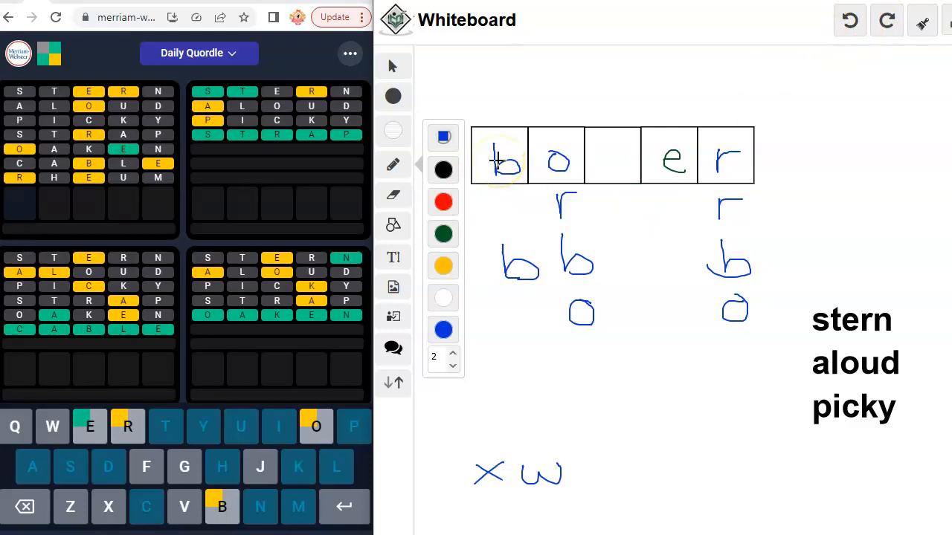
# Undo the trial o and the scratch x and w strokes.
pyautogui.click(848, 20)
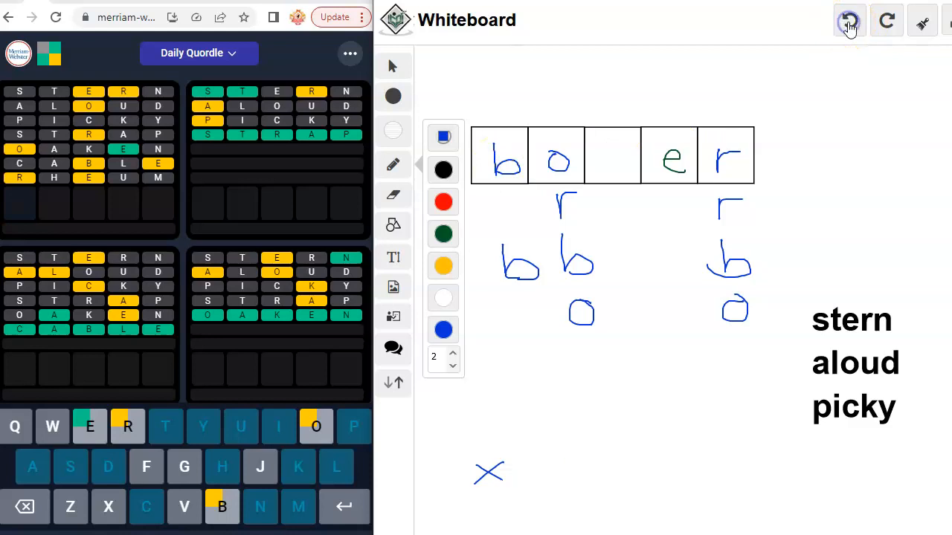
pyautogui.click(850, 21)
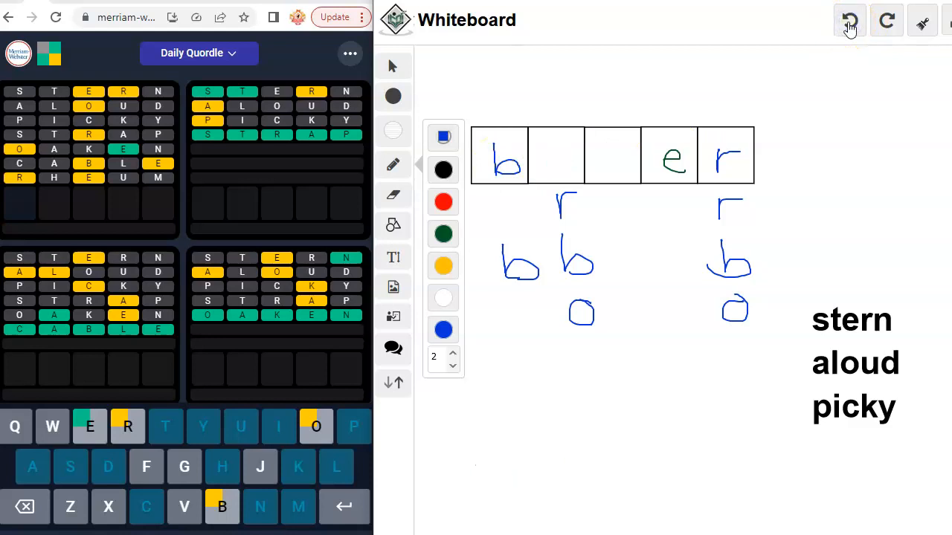
pyautogui.click(851, 21)
pyautogui.write('BOXER')
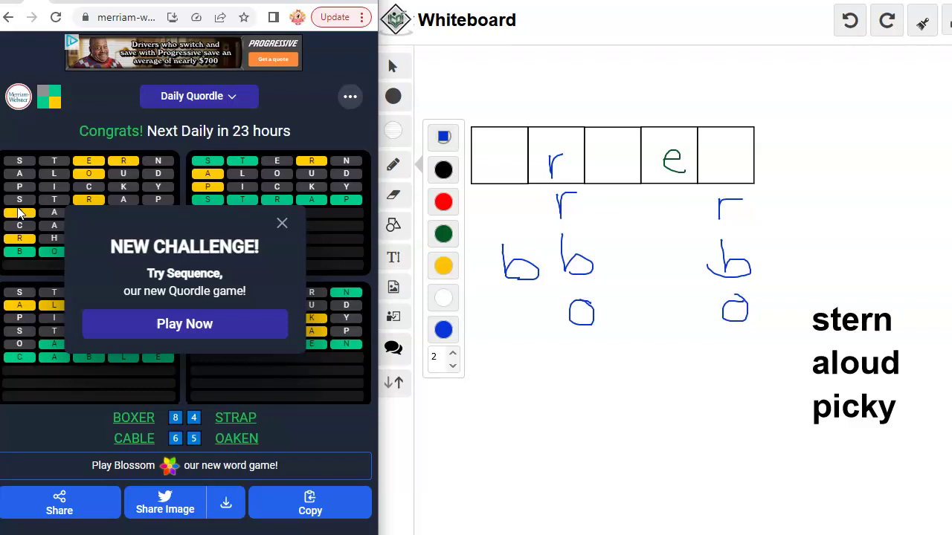
pyautogui.moveTo(269, 265)
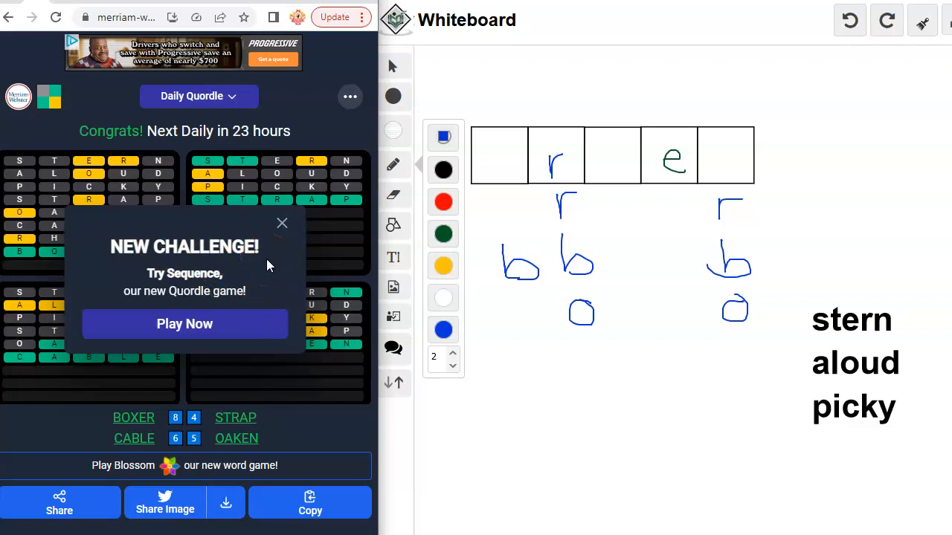